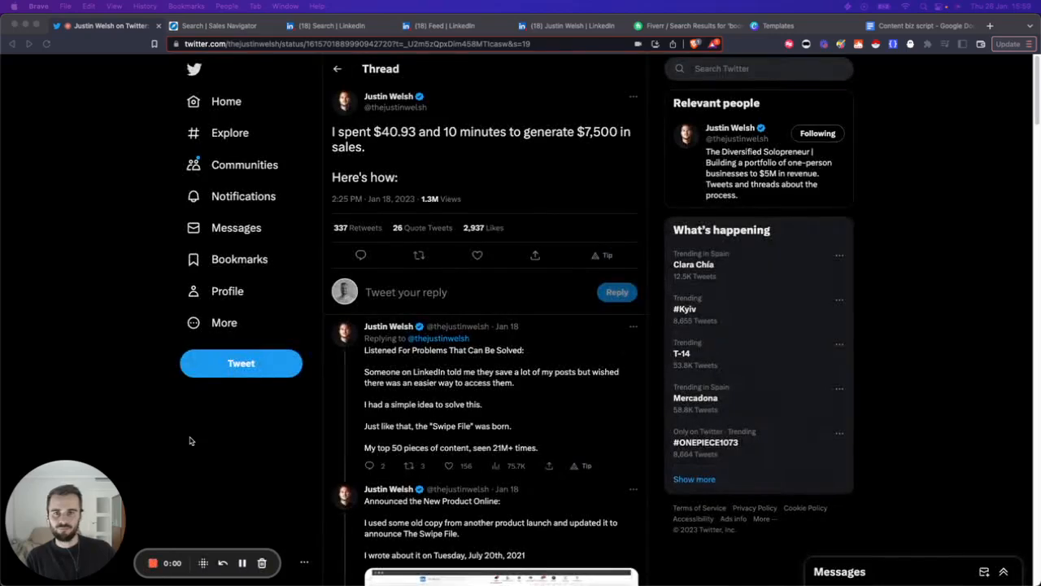
mouse_move(208, 433)
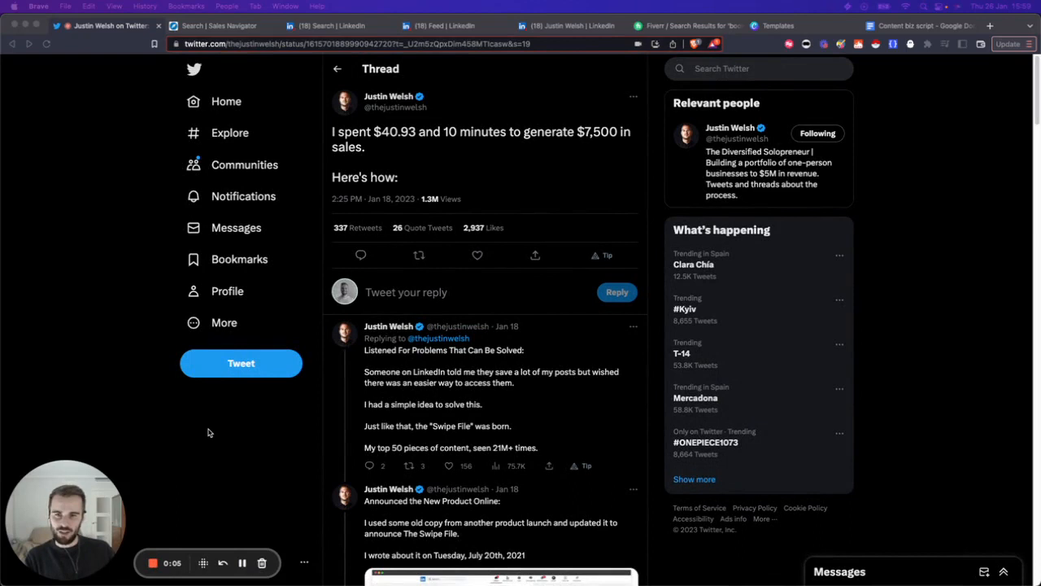
mouse_move(195, 430)
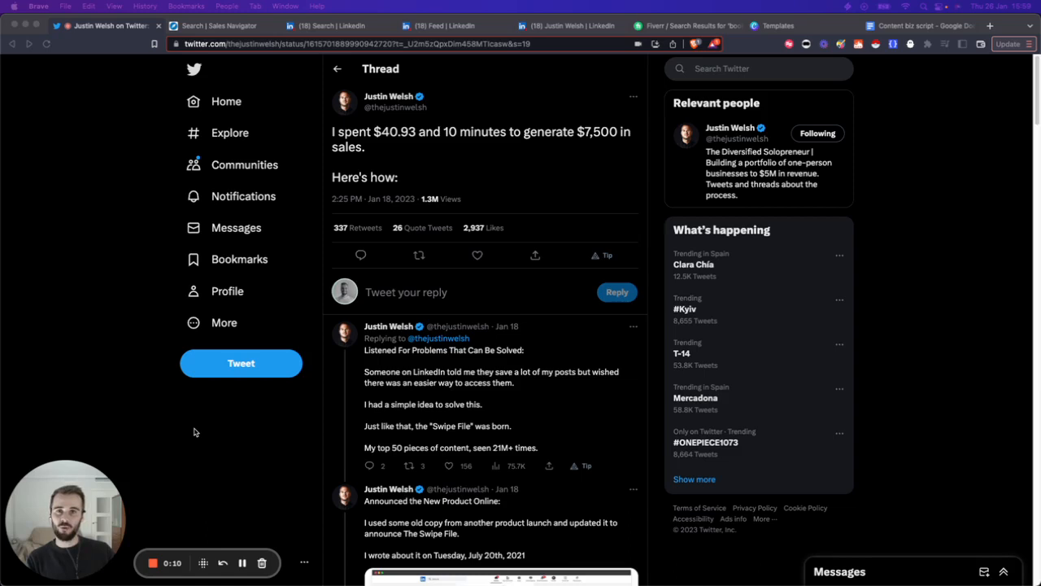
mouse_move(261, 433)
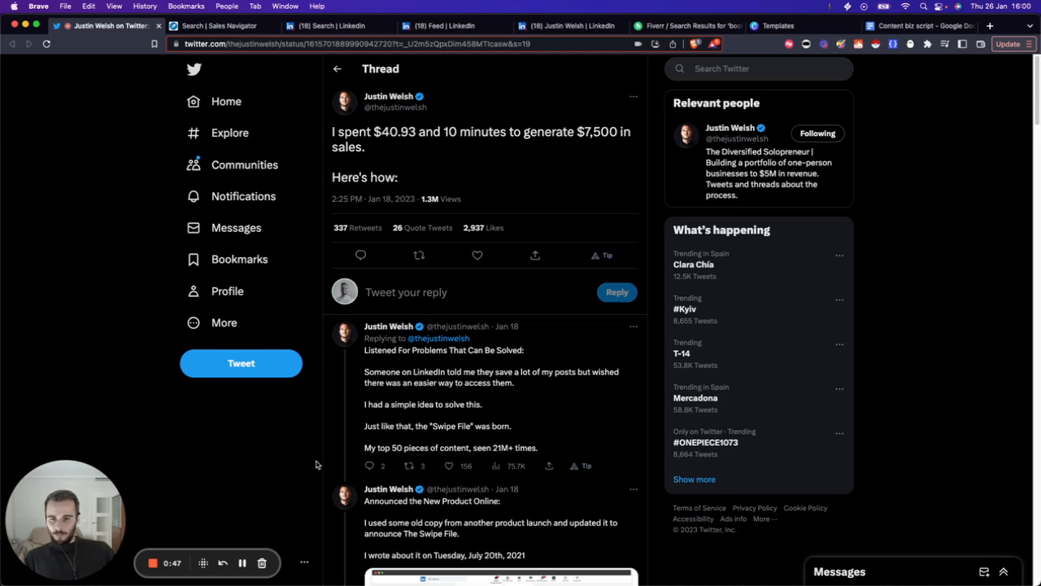
Step: Scroll down the thread to the 'Waited to See if People Buy' and 'Found the Content' tweets
scroll(down, 3)
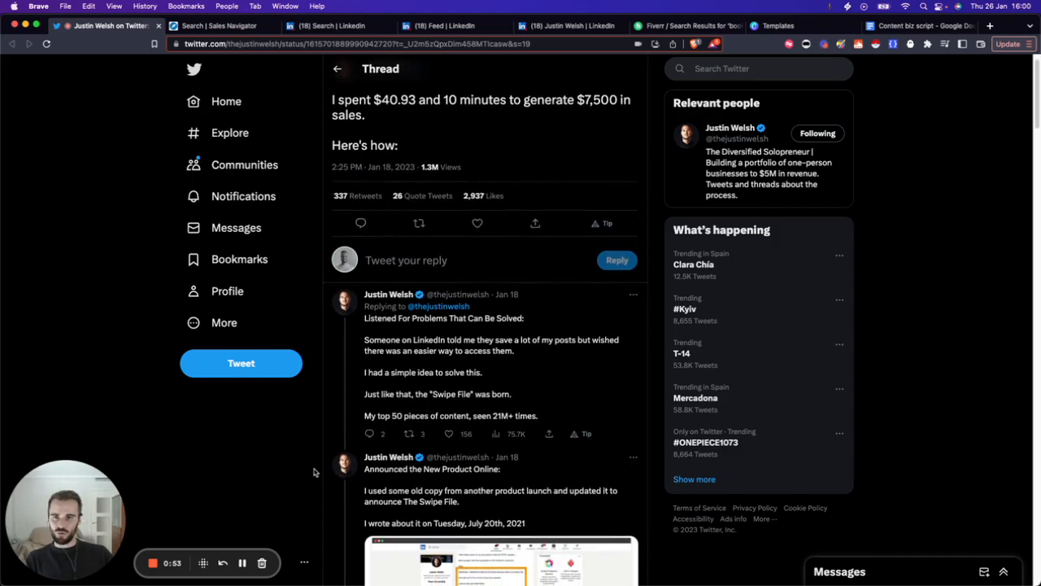
scroll(down, 3)
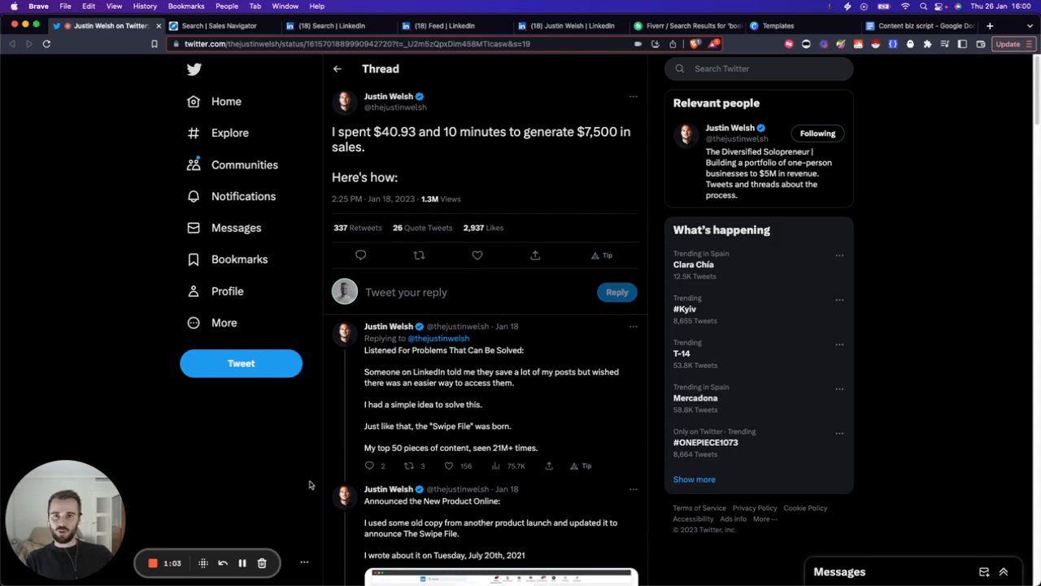
mouse_move(312, 489)
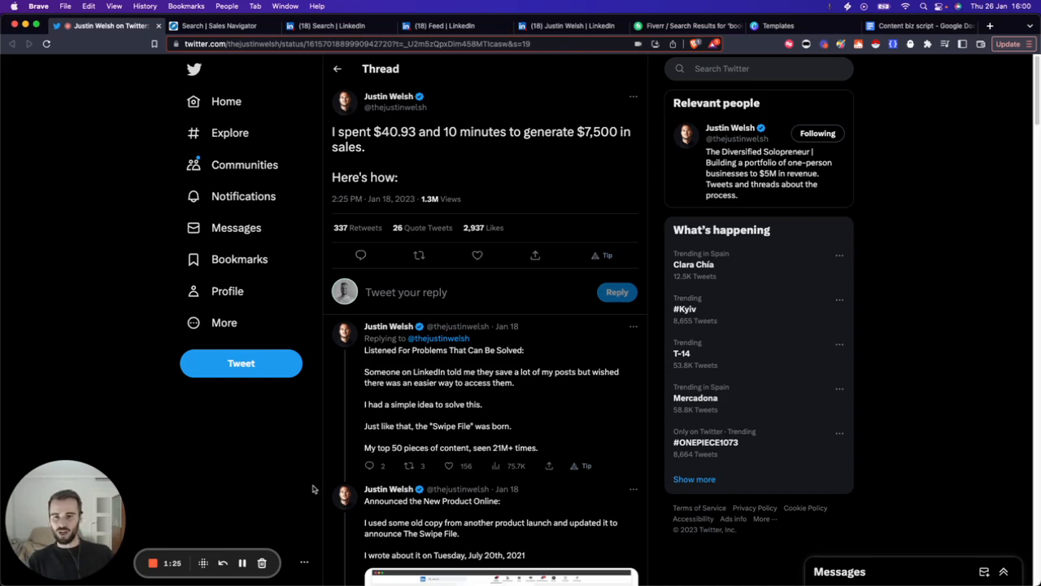
scroll(down, 3)
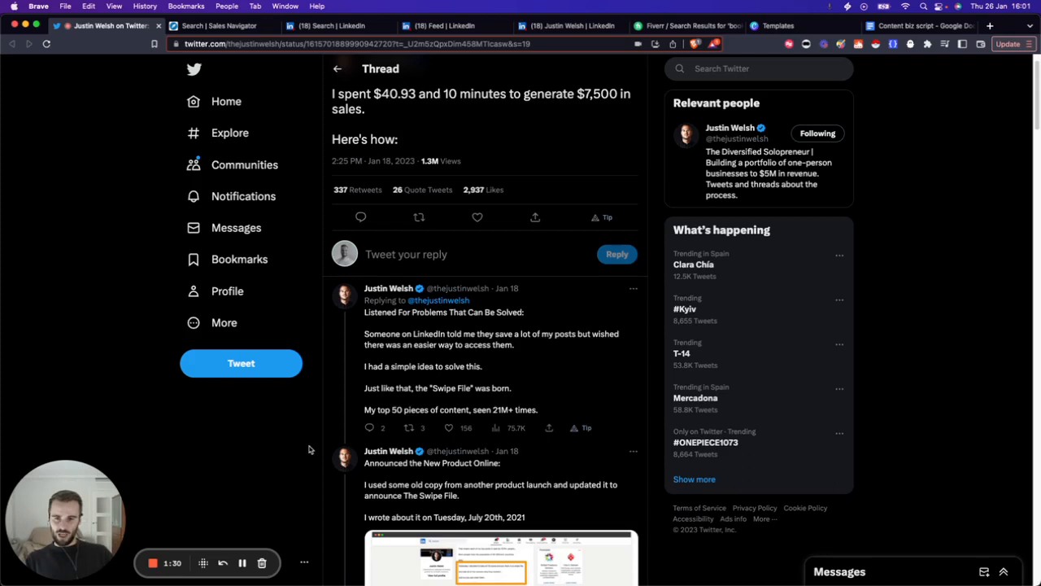
scroll(down, 3)
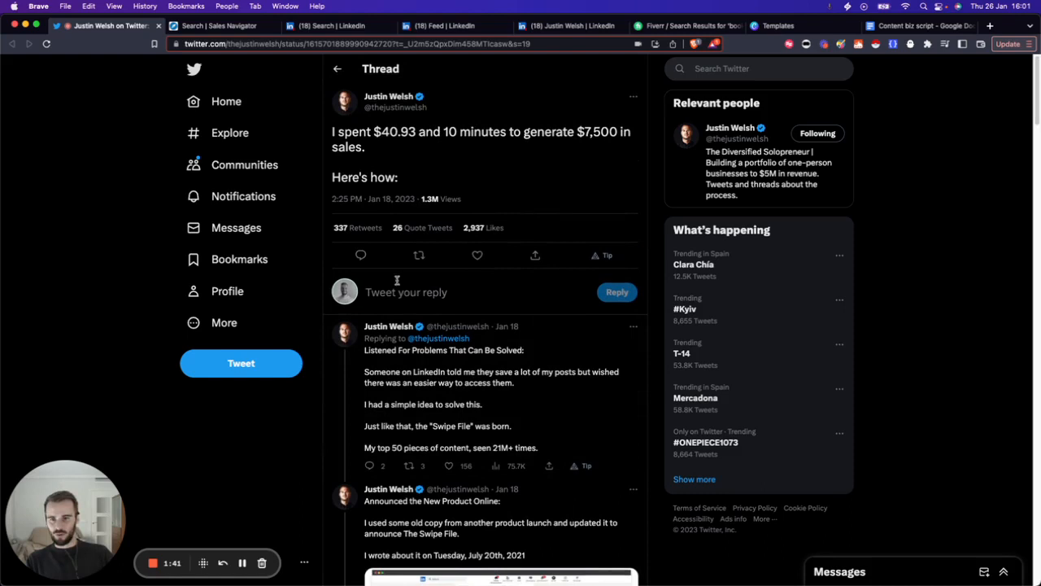
scroll(down, 3)
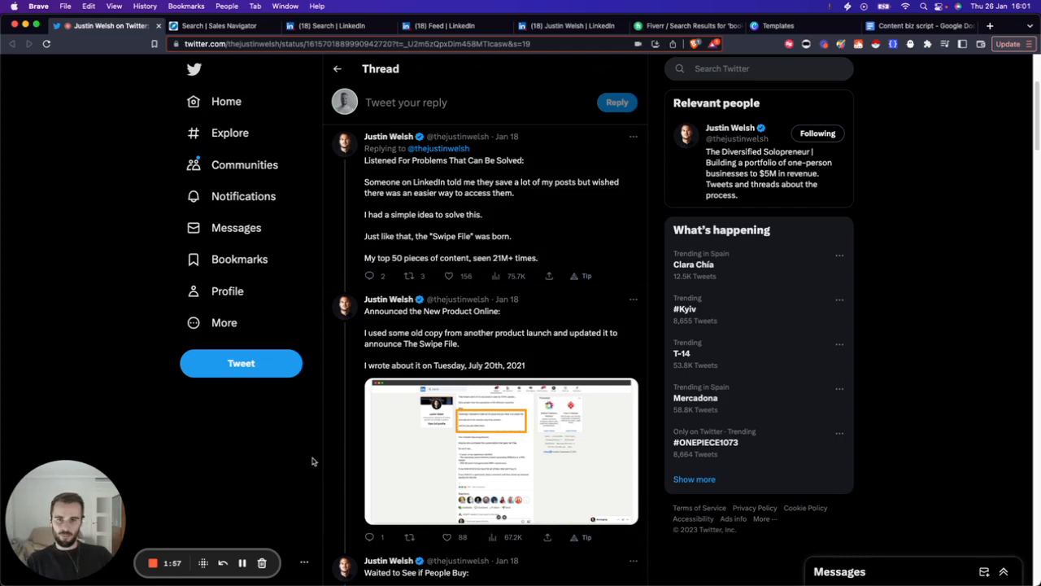
scroll(down, 3)
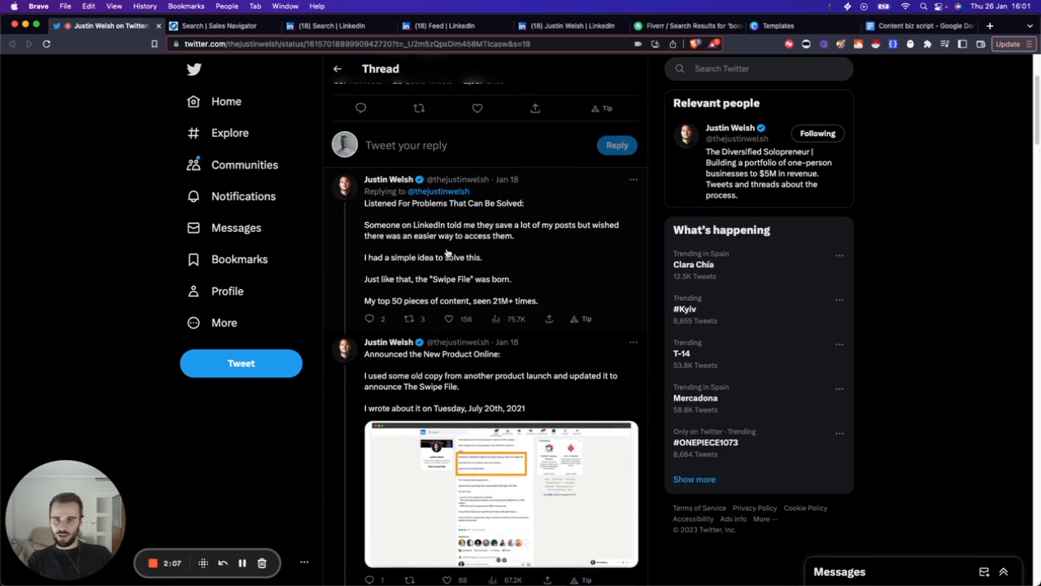
scroll(down, 3)
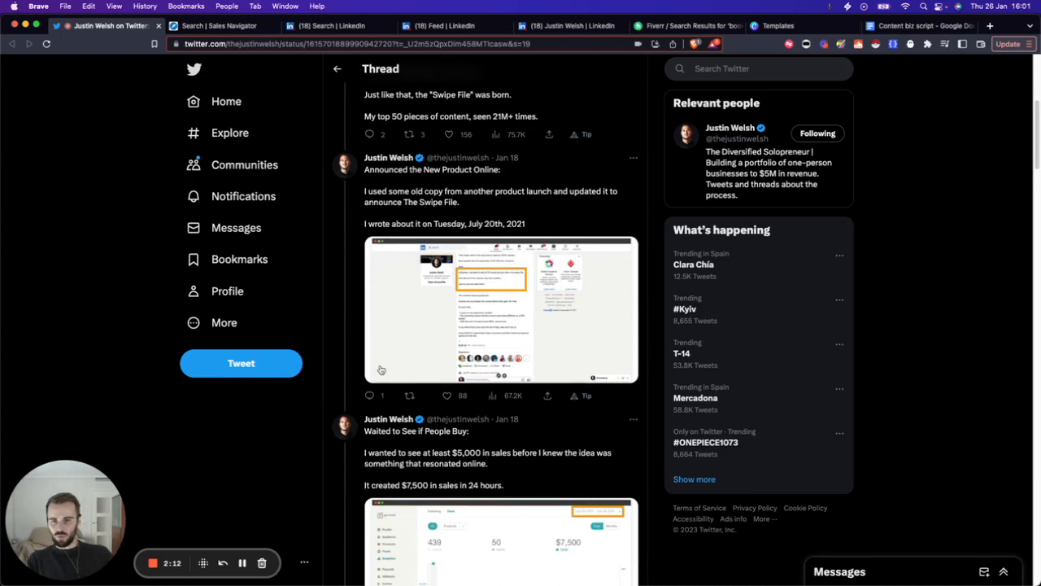
scroll(down, 3)
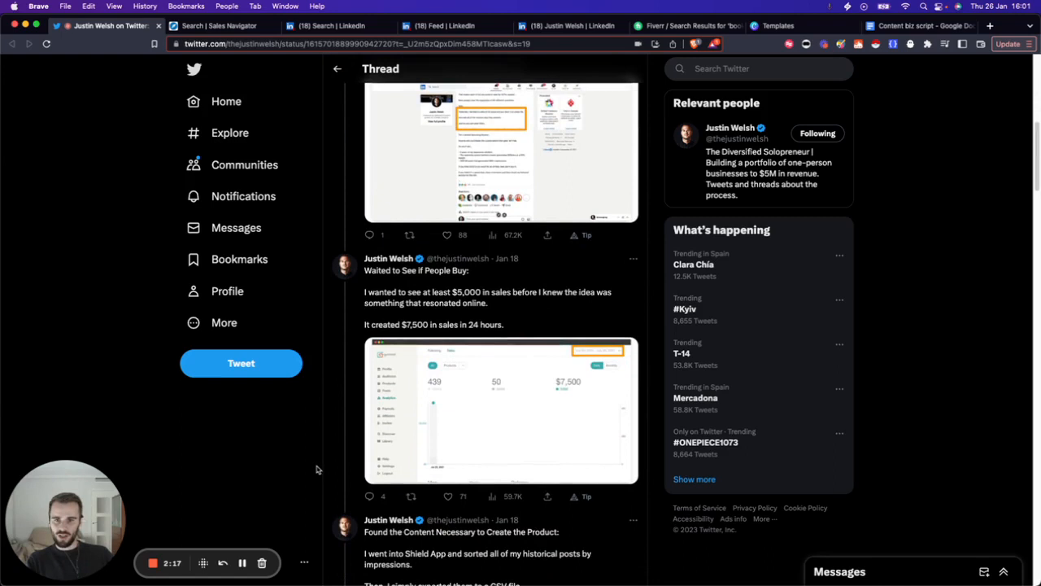
scroll(down, 3)
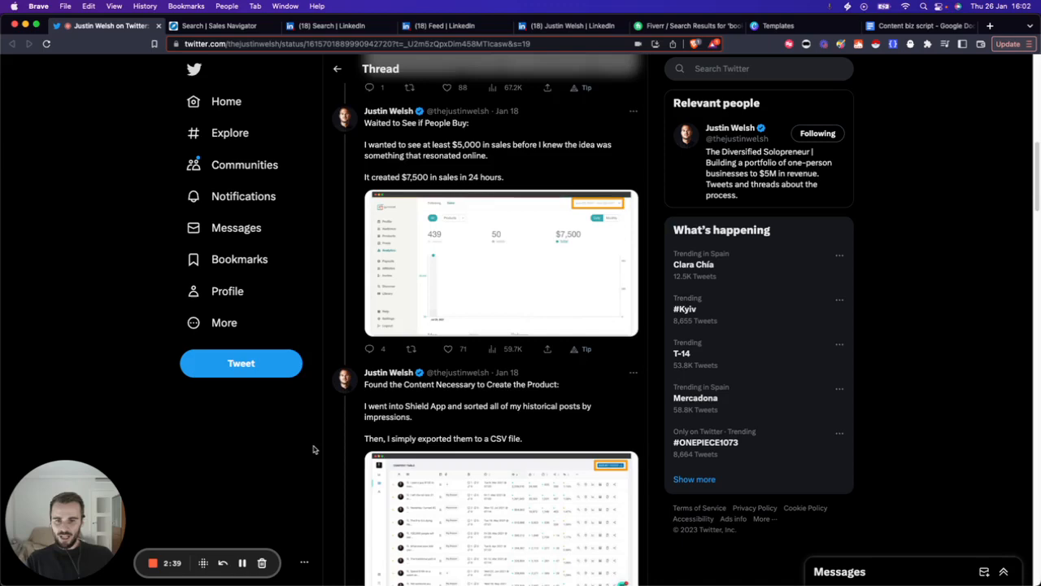
Step: Read through the thread's TL;DR and closing tweets, then switch to the Content biz script doc
scroll(down, 3)
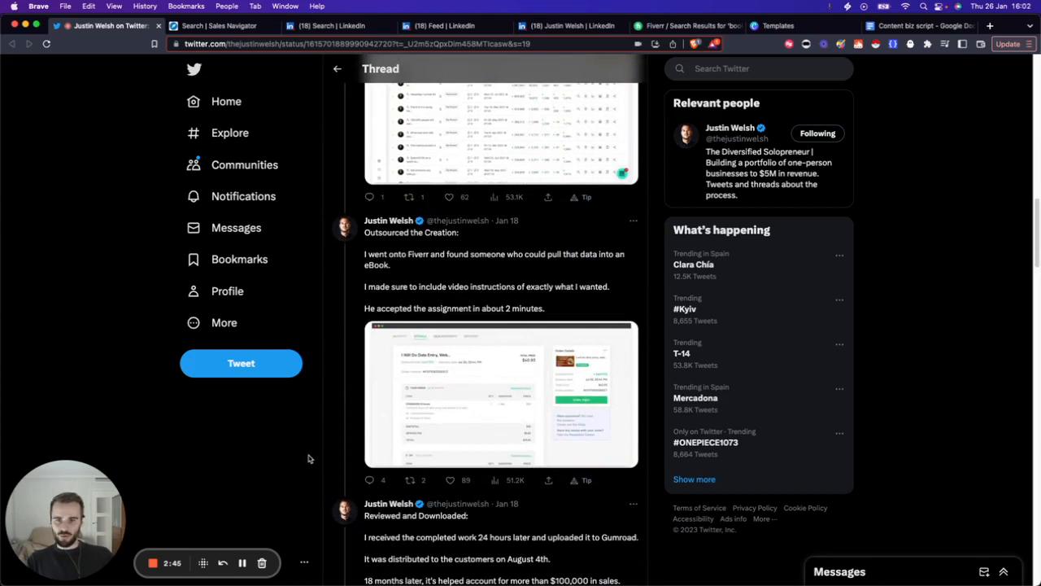
scroll(down, 3)
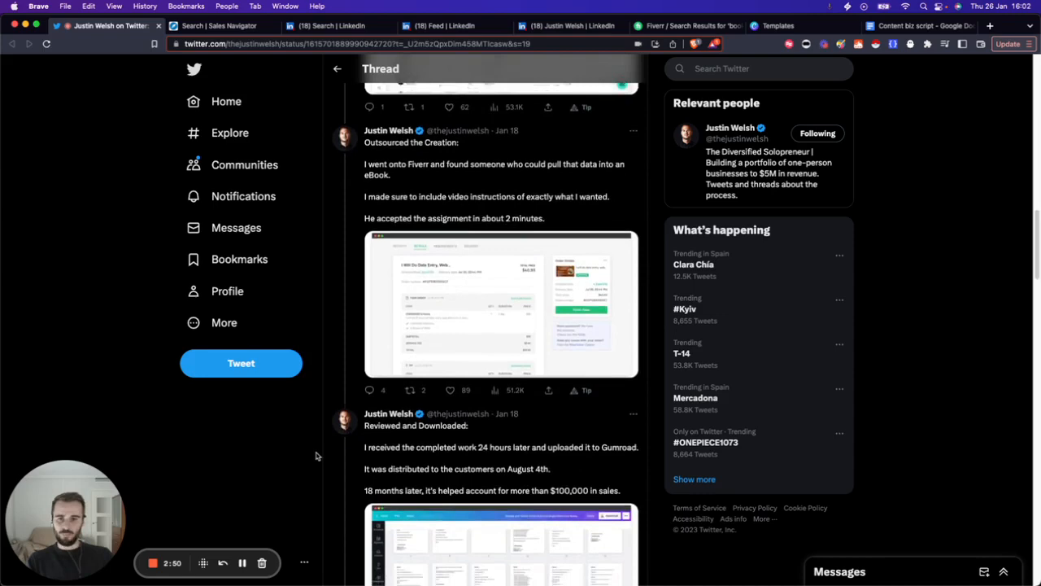
scroll(down, 3)
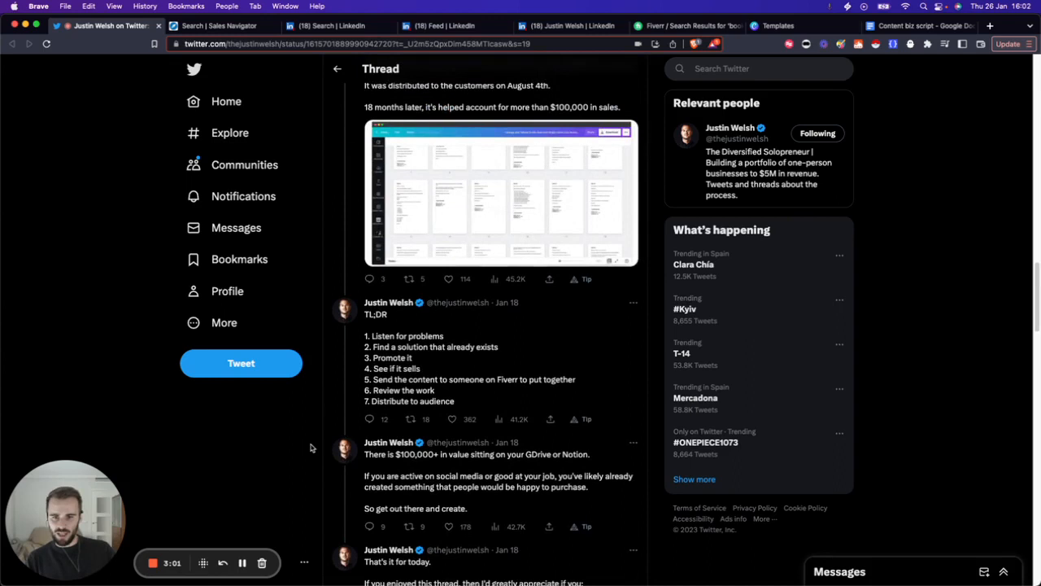
scroll(down, 3)
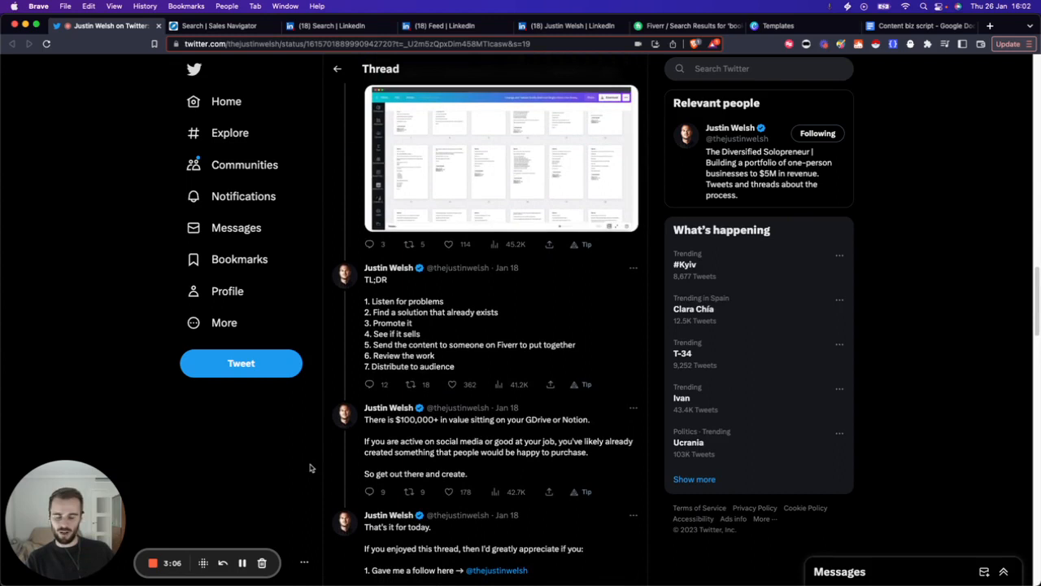
mouse_move(319, 468)
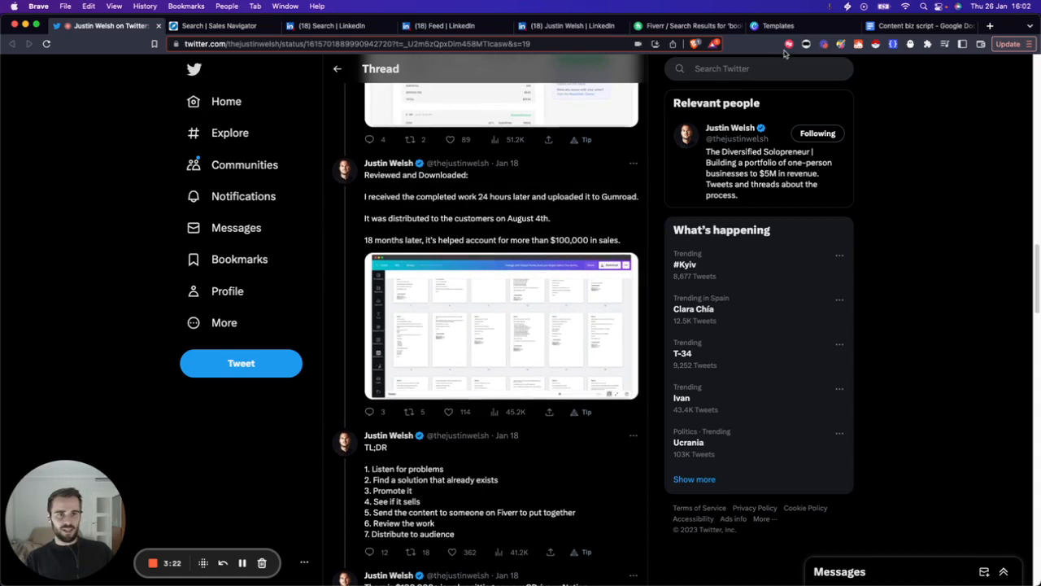
click(915, 26)
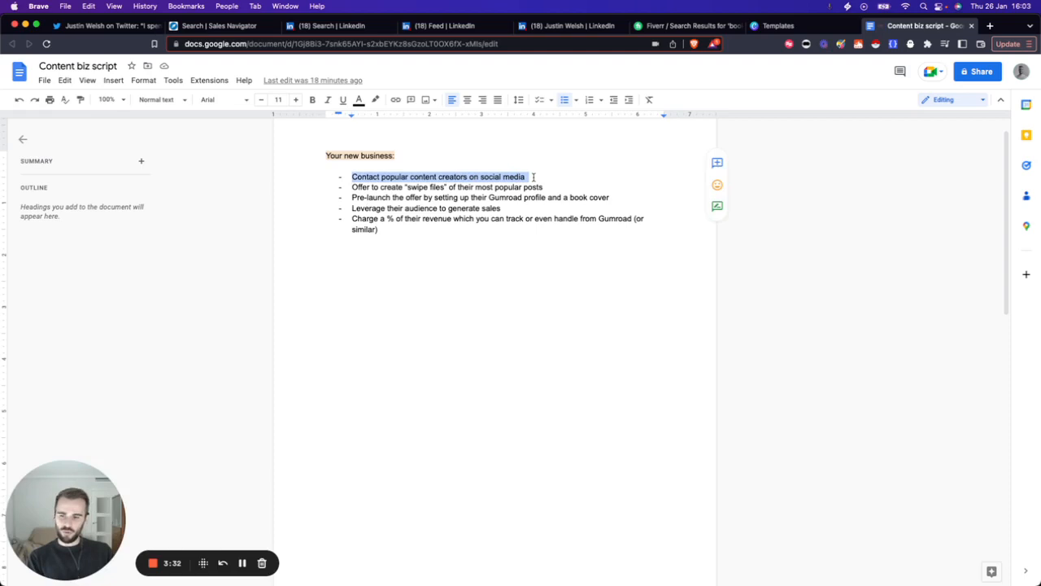
click(524, 175)
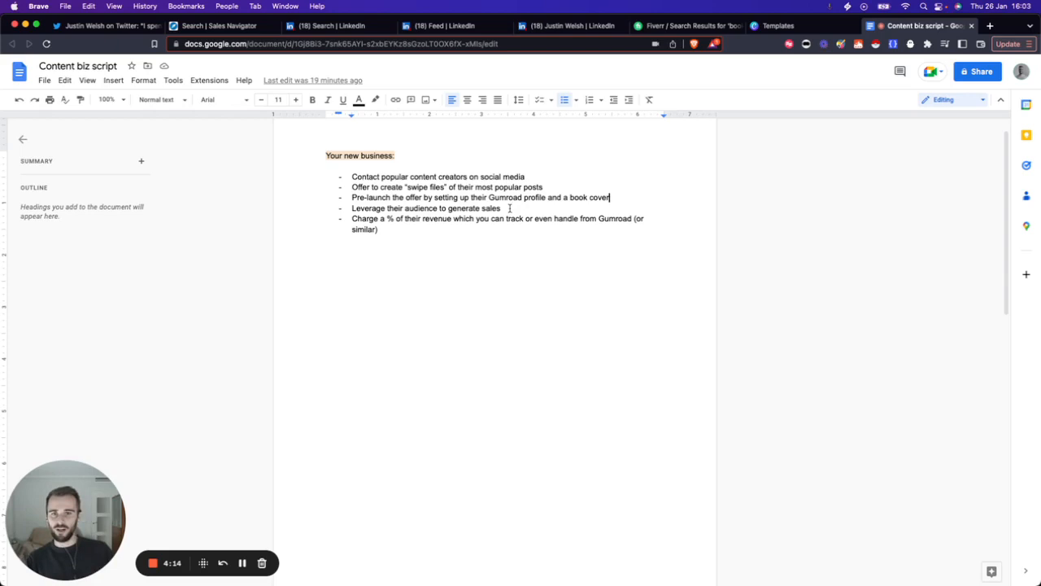
drag(351, 218, 377, 230)
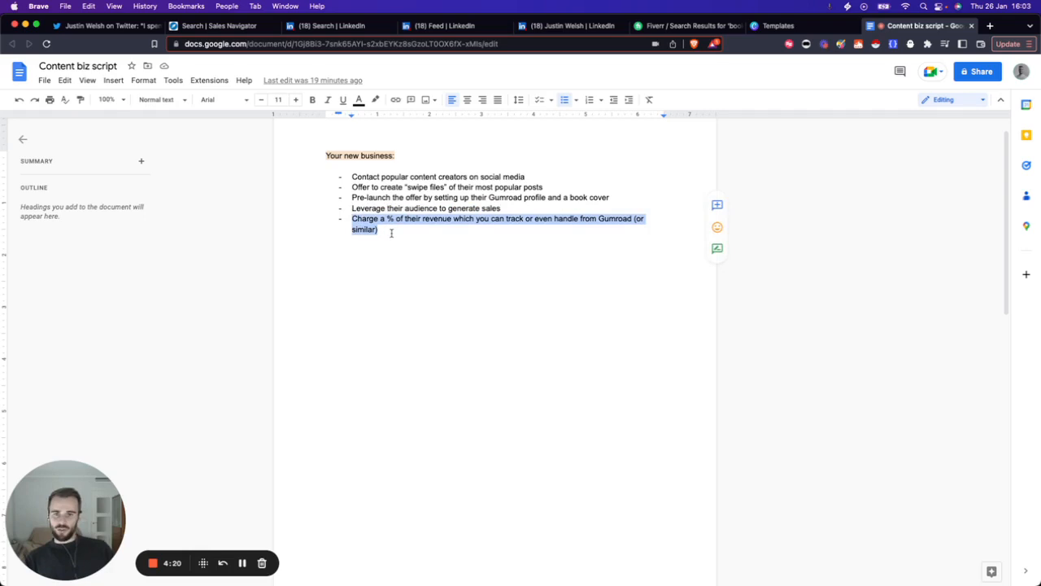
click(420, 231)
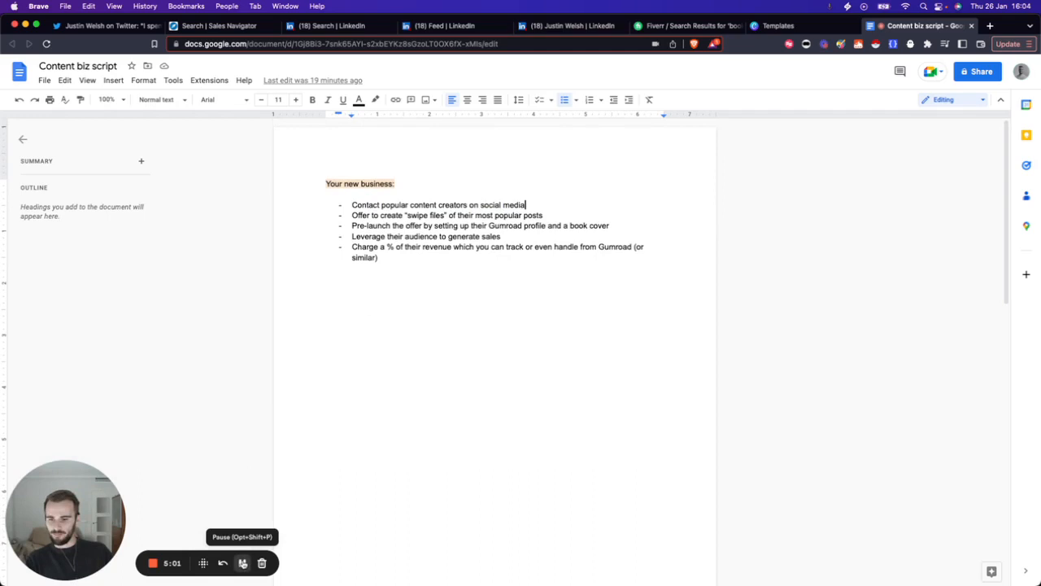
Step: Bring up Justin Welsh's LinkedIn profile from the browser tab bar
click(570, 26)
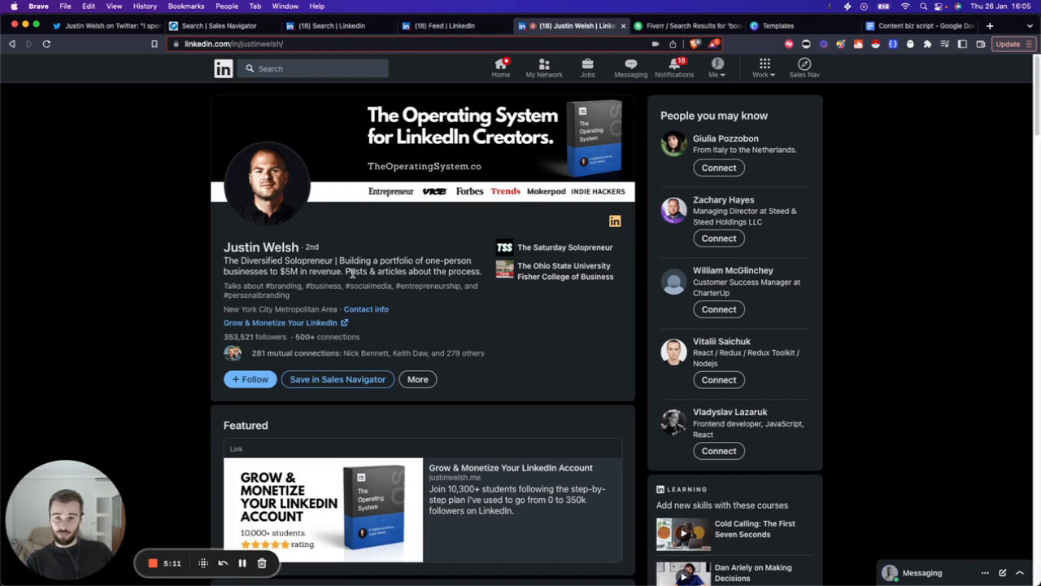
mouse_move(397, 284)
text(#personalbranding)
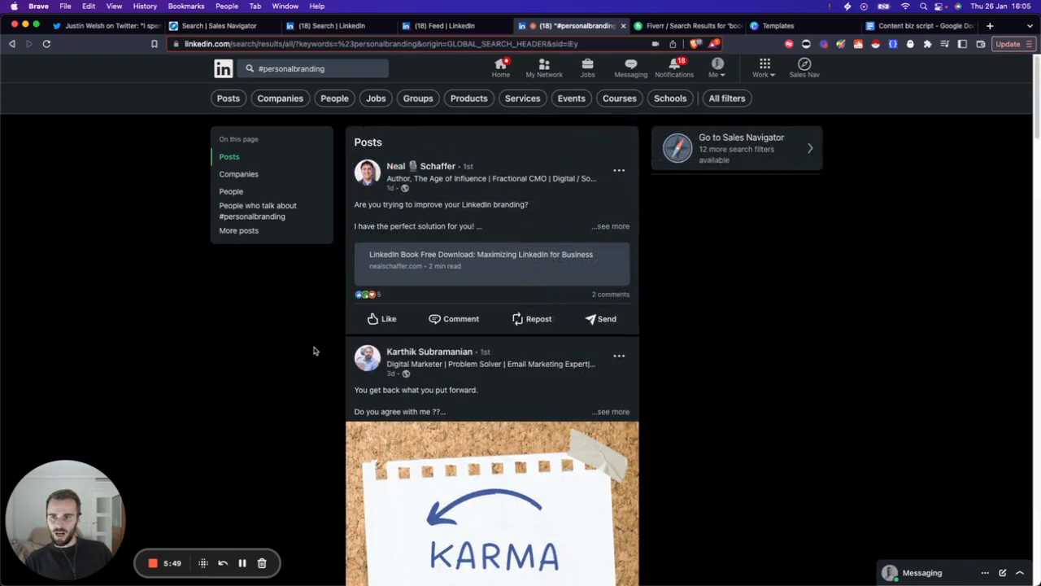
mouse_move(317, 117)
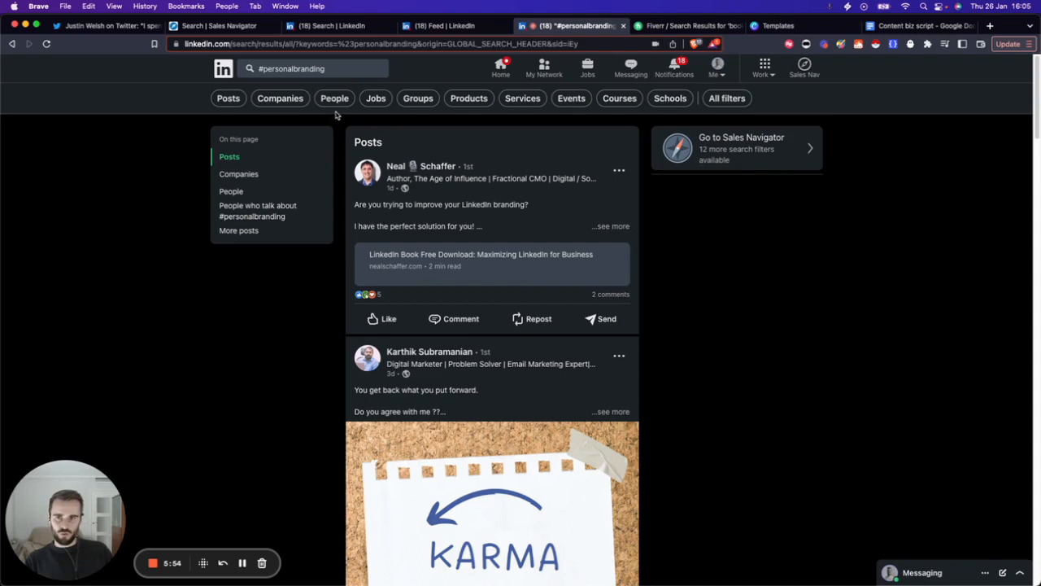
mouse_move(340, 165)
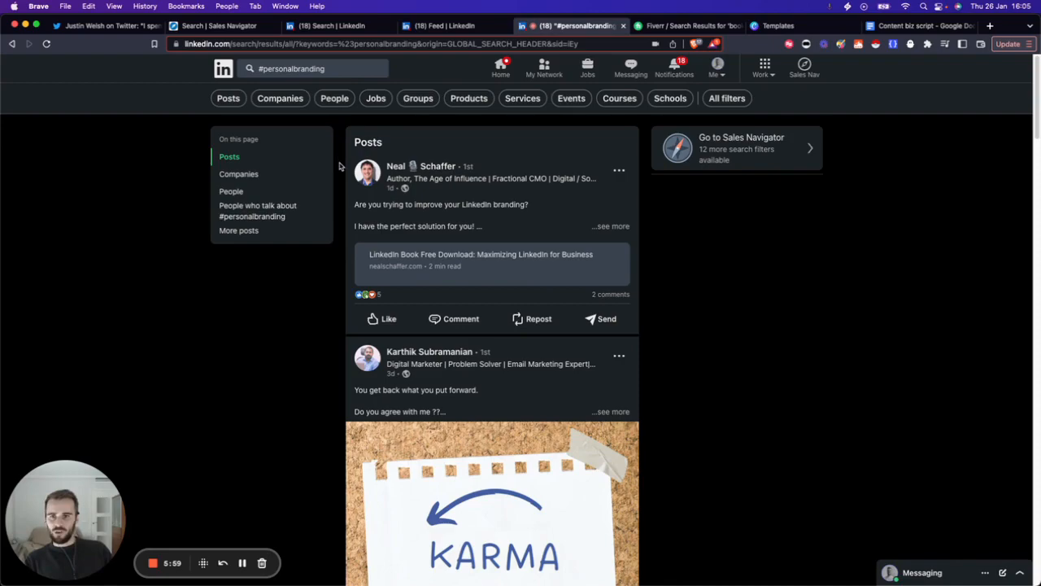
Step: Scroll through the Posts, Companies, People and More posts results for #personalbranding
scroll(down, 3)
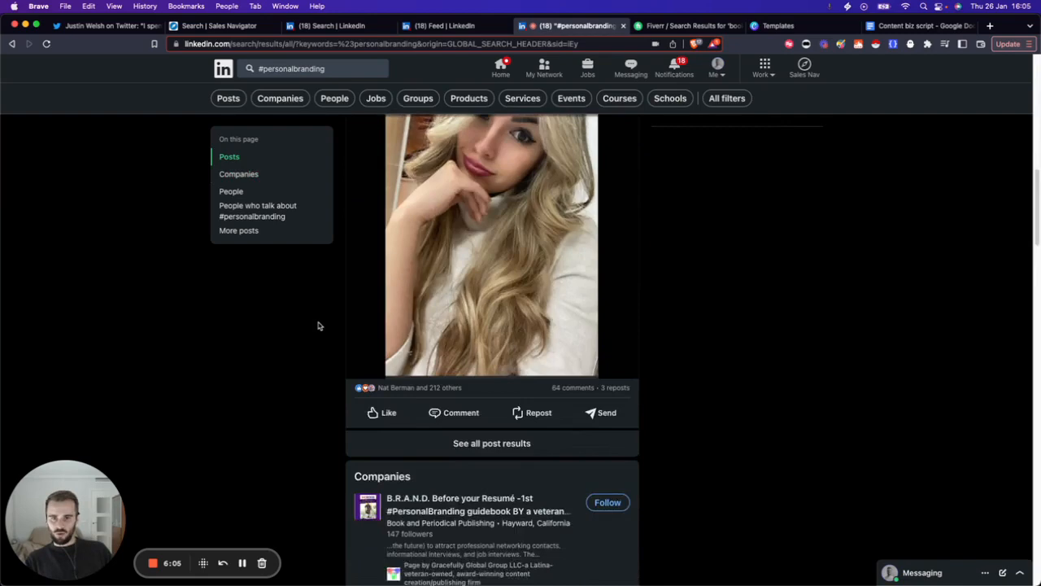
scroll(down, 3)
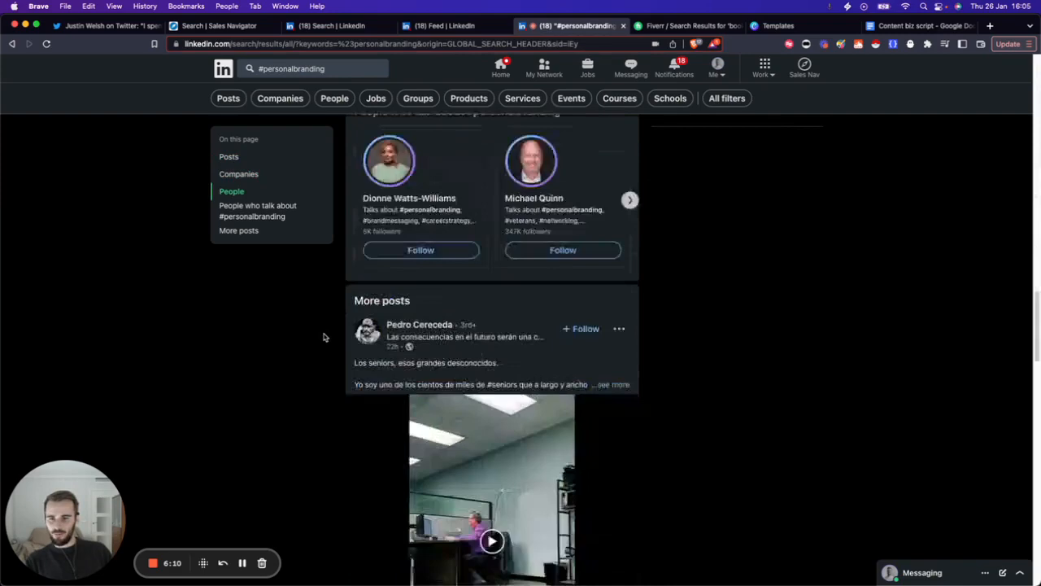
scroll(down, 3)
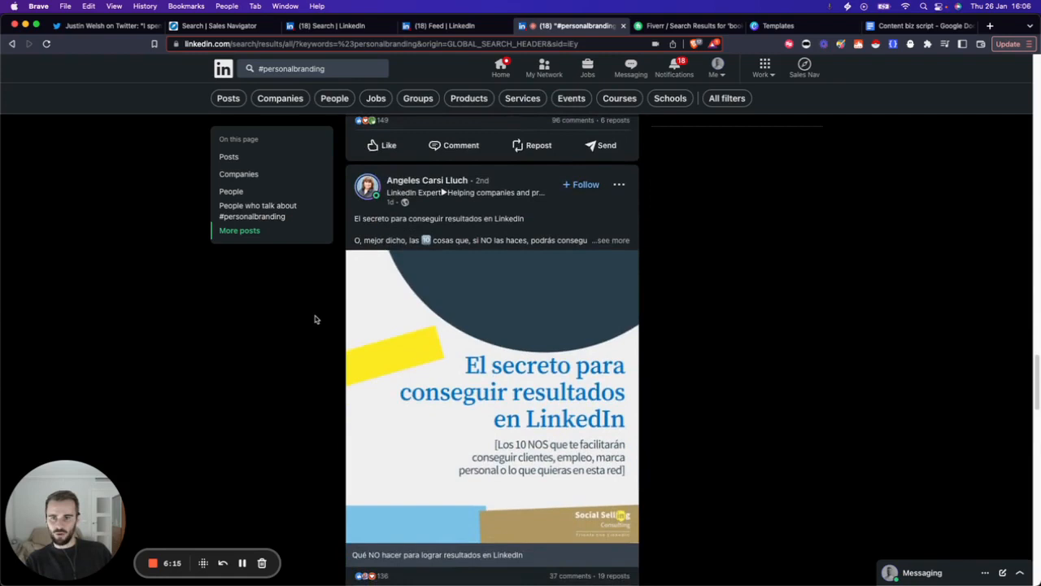
scroll(down, 3)
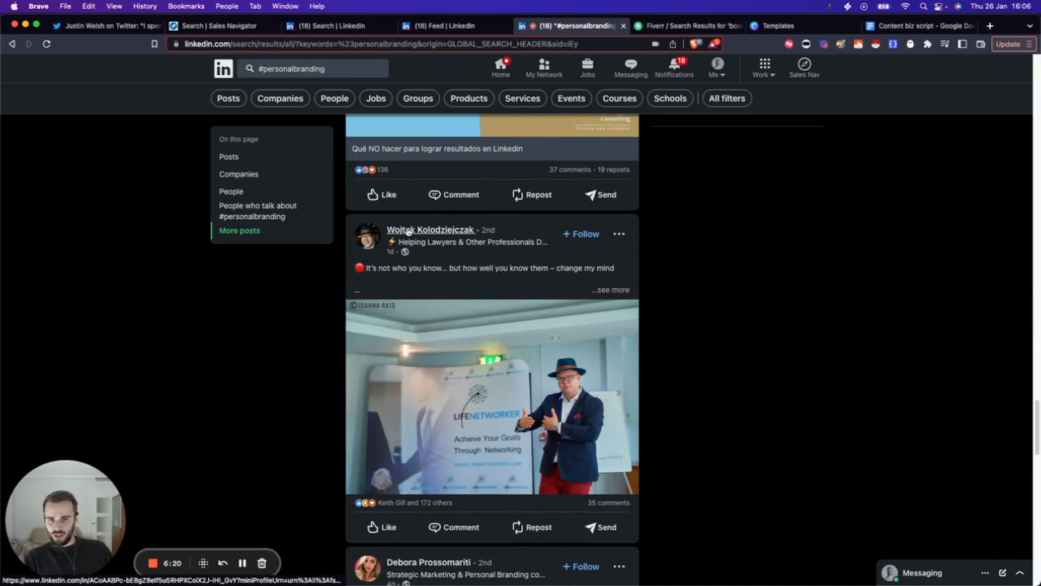
scroll(down, 3)
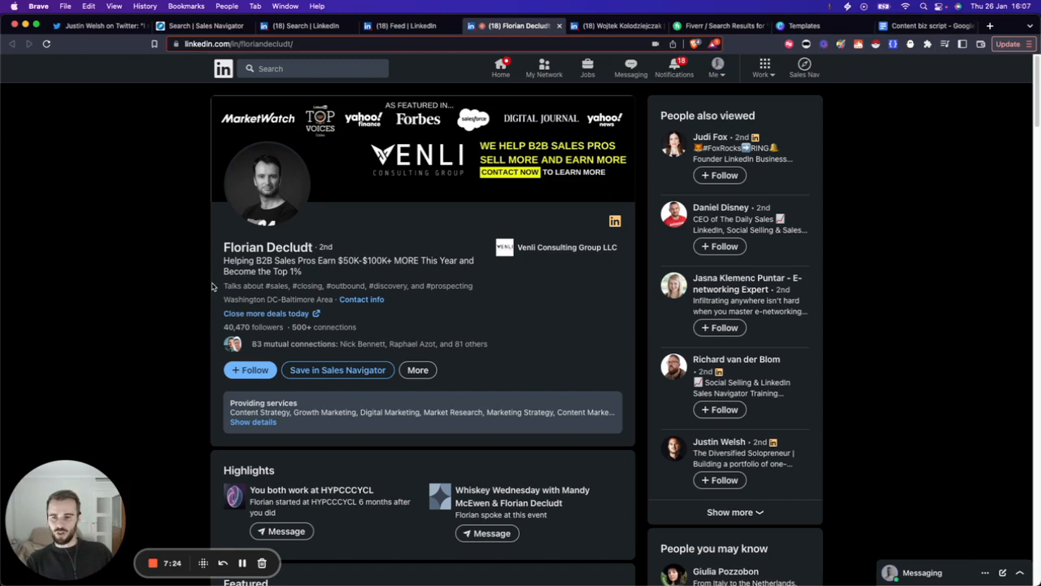
mouse_move(209, 236)
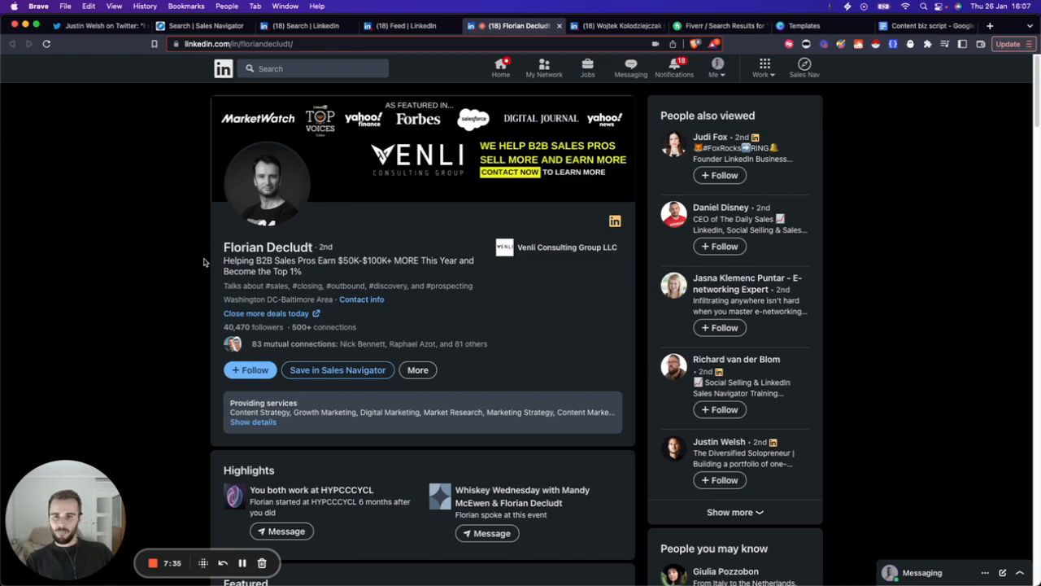
drag(225, 260, 358, 260)
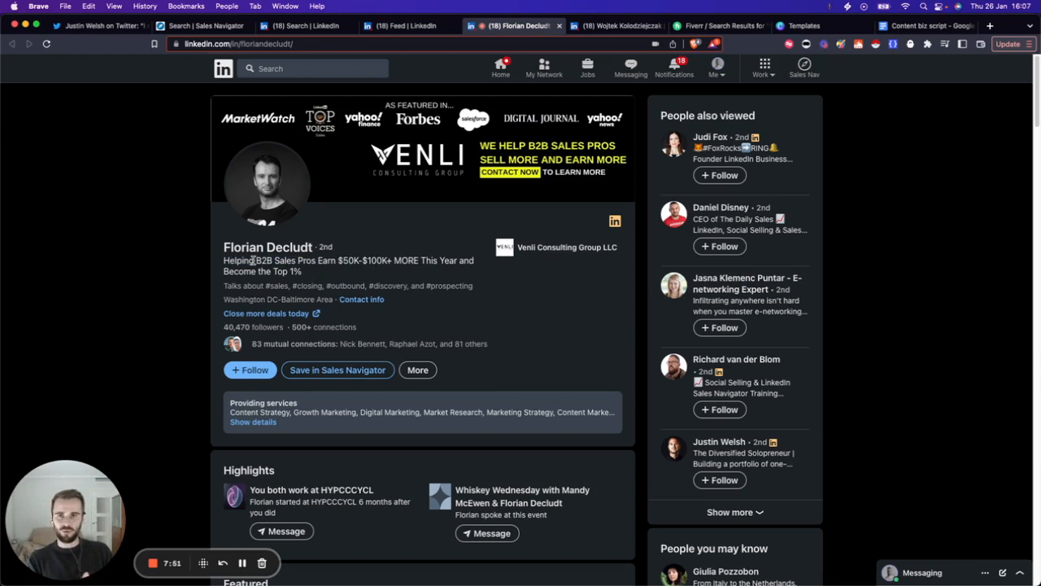
mouse_move(227, 260)
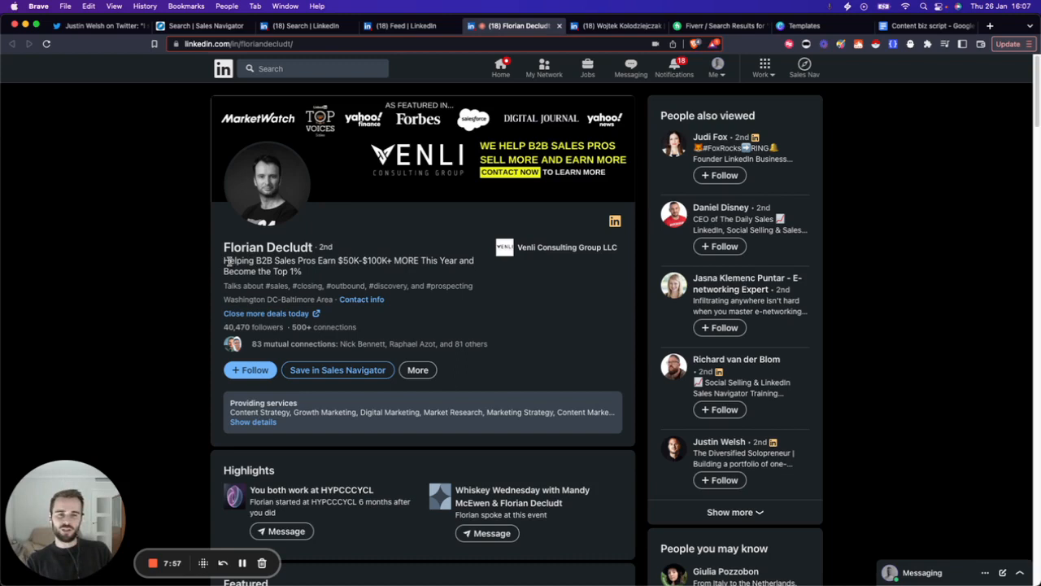
click(403, 26)
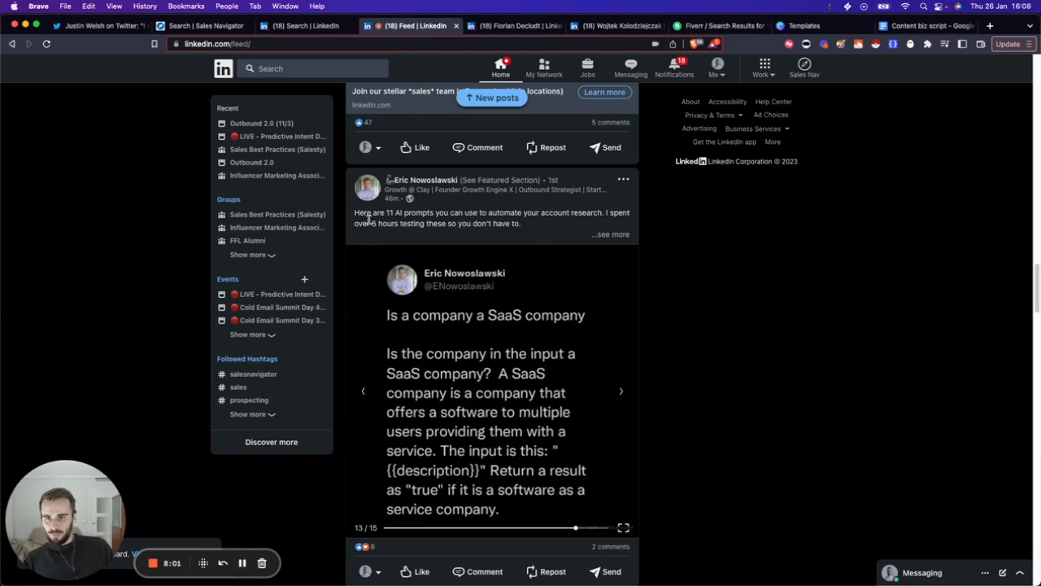
Step: Finish the AI account-research feed post, then switch to the Sales Navigator lead search
drag(355, 211, 488, 212)
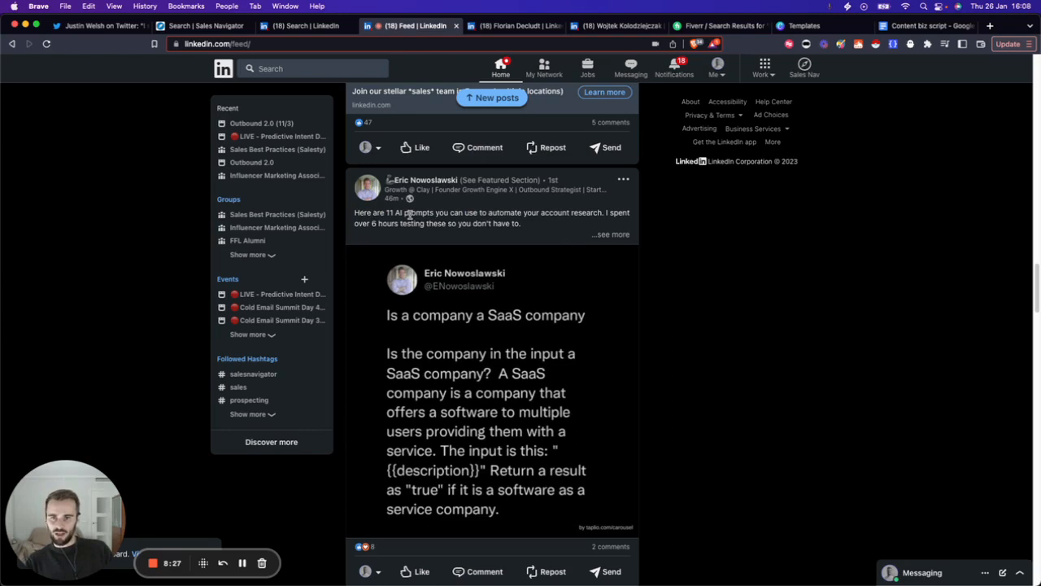
mouse_move(595, 210)
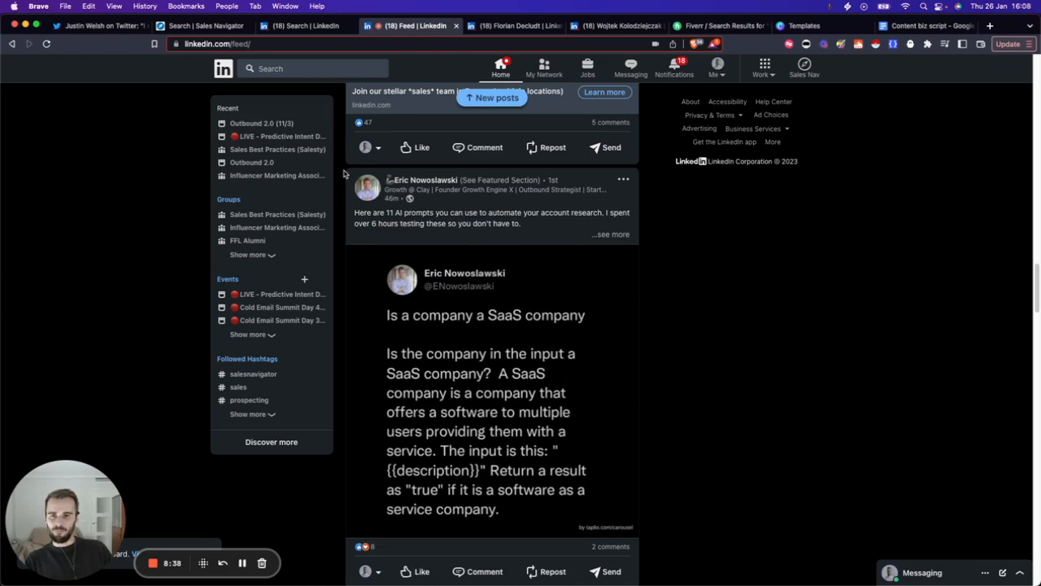
mouse_move(342, 231)
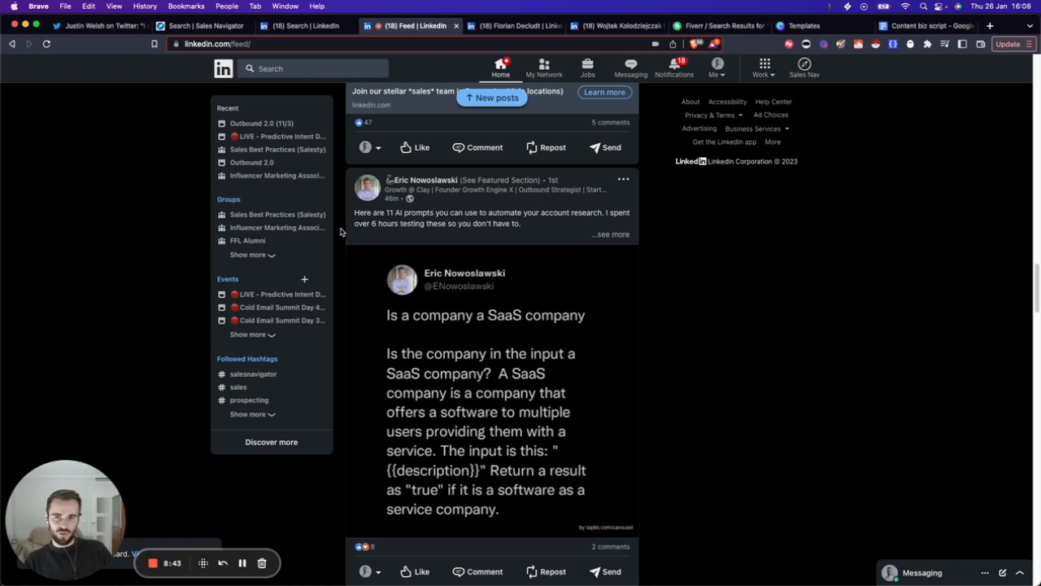
scroll(down, 3)
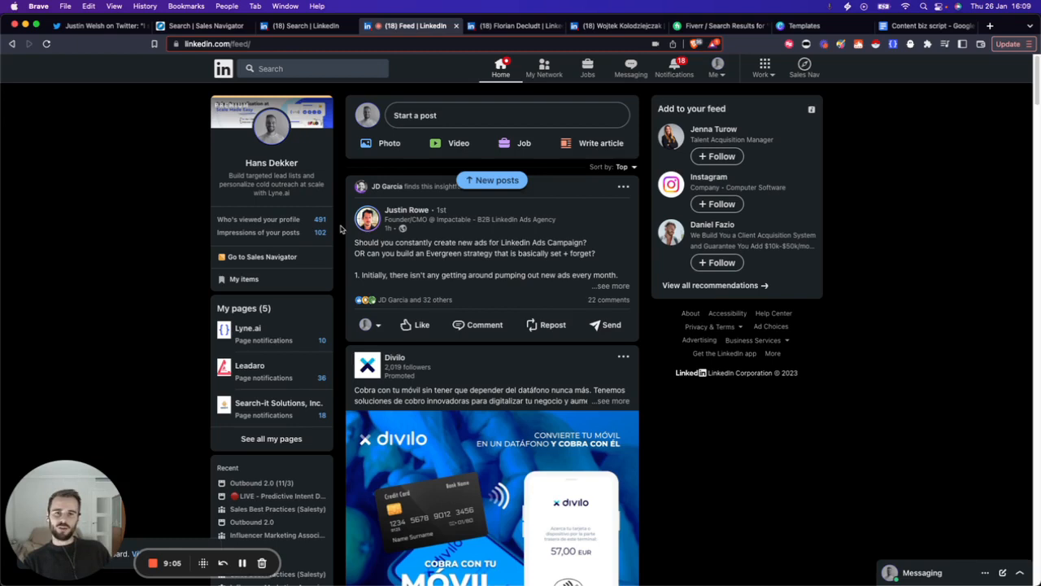
mouse_move(364, 242)
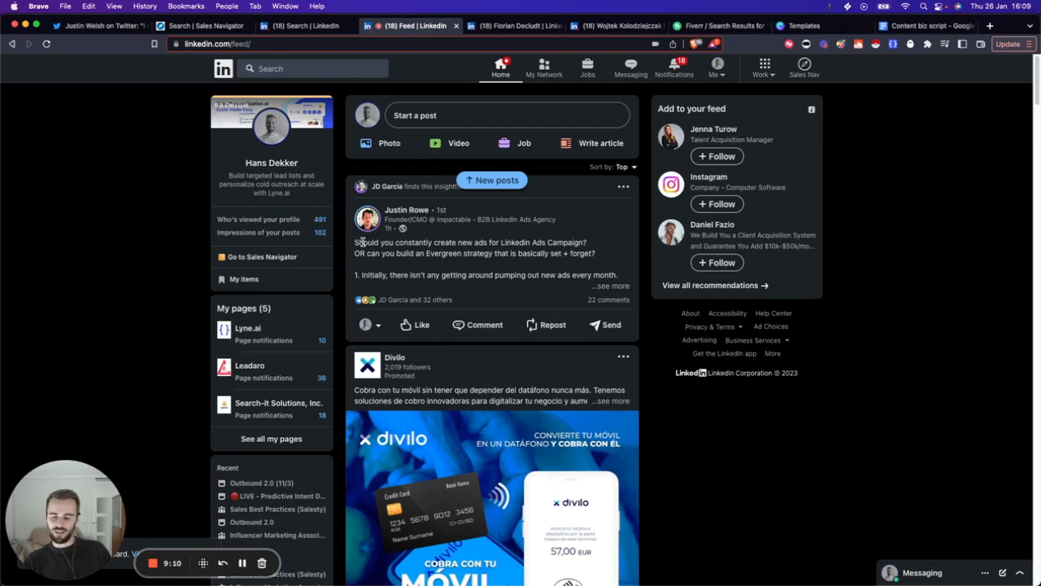
click(192, 26)
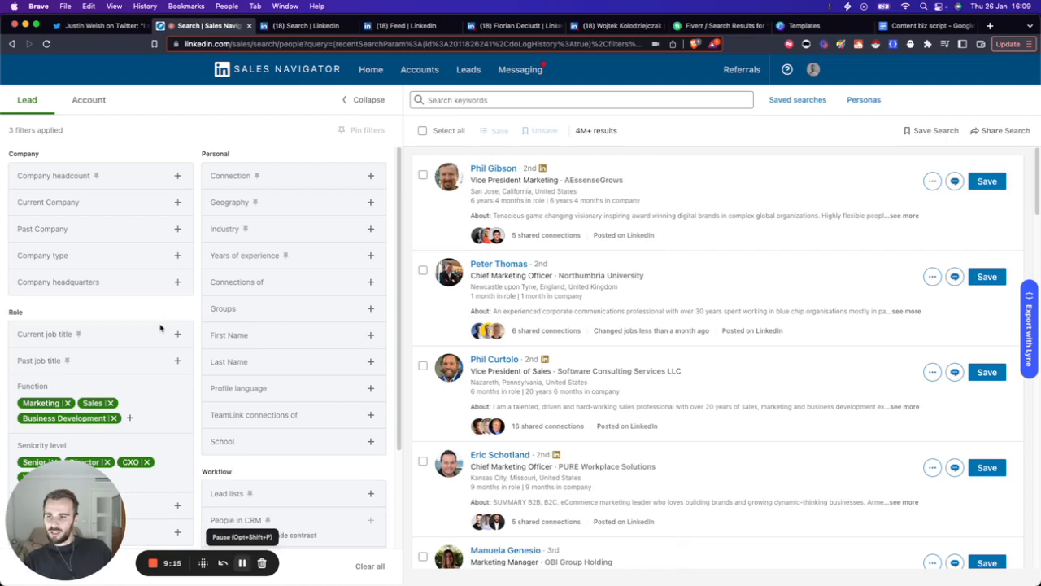
scroll(down, 3)
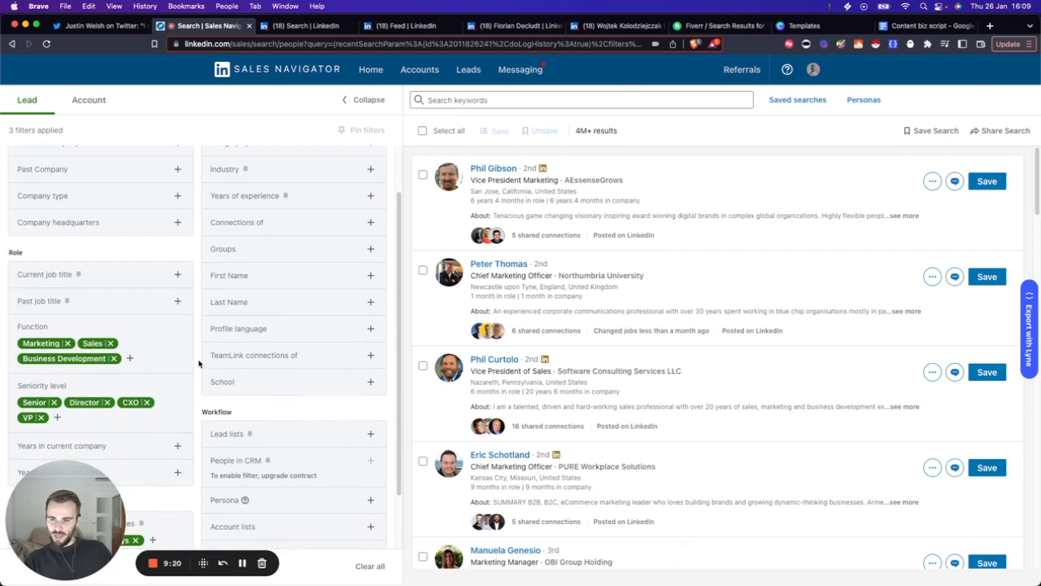
scroll(down, 3)
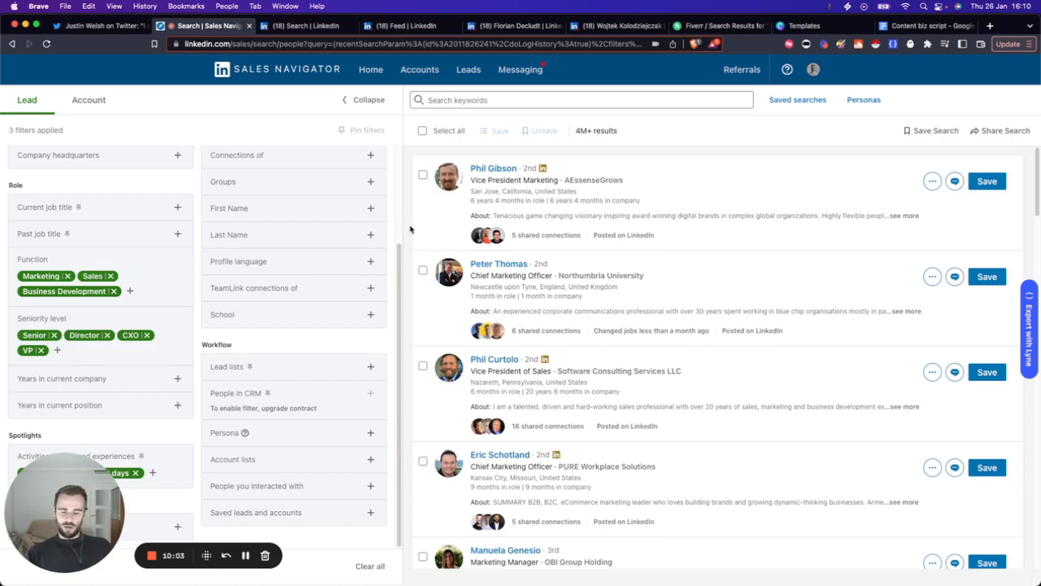
click(927, 26)
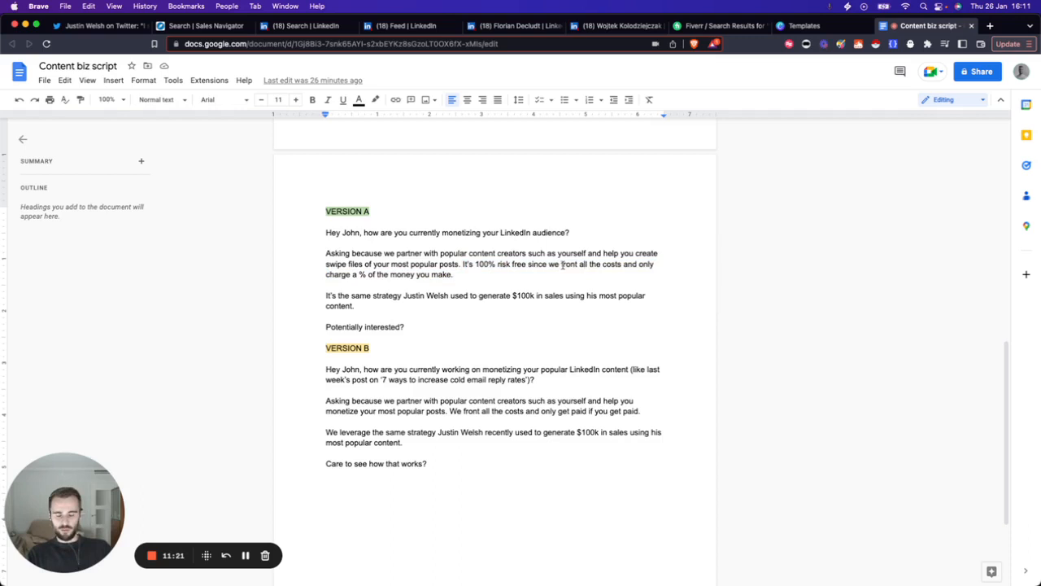
Step: Highlight and clear the Justin Welsh mention in the Version A outreach message
drag(561, 264, 623, 263)
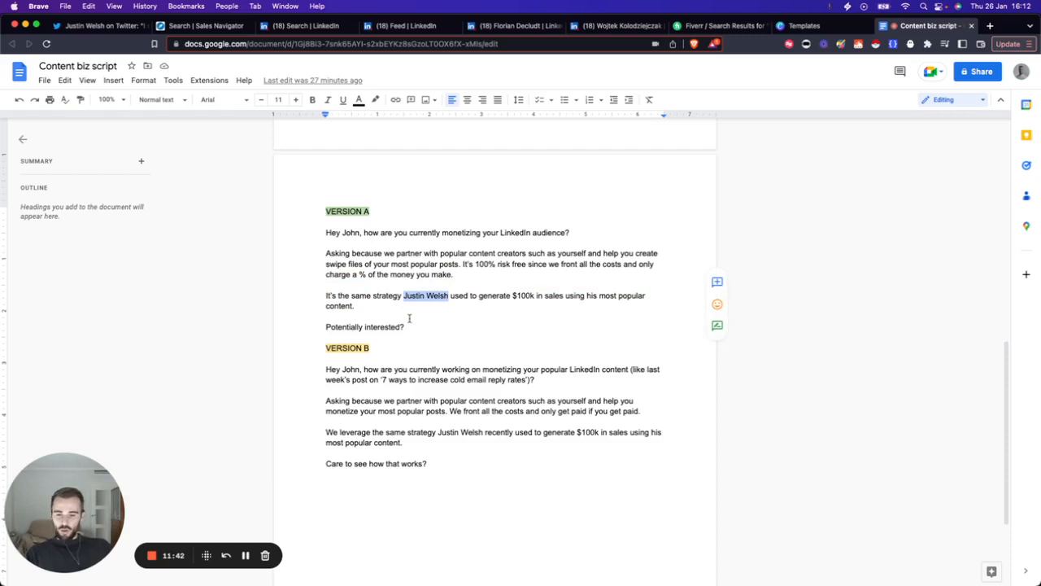
click(360, 305)
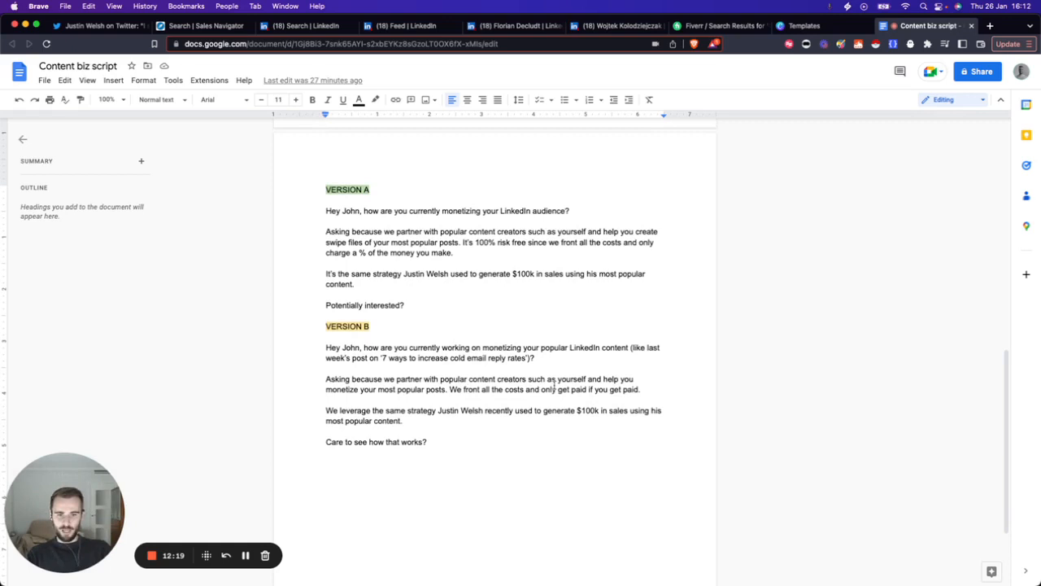
Step: Review Version B's closing strategy paragraph, then leave Canva's book cover templates showing
drag(325, 410, 403, 420)
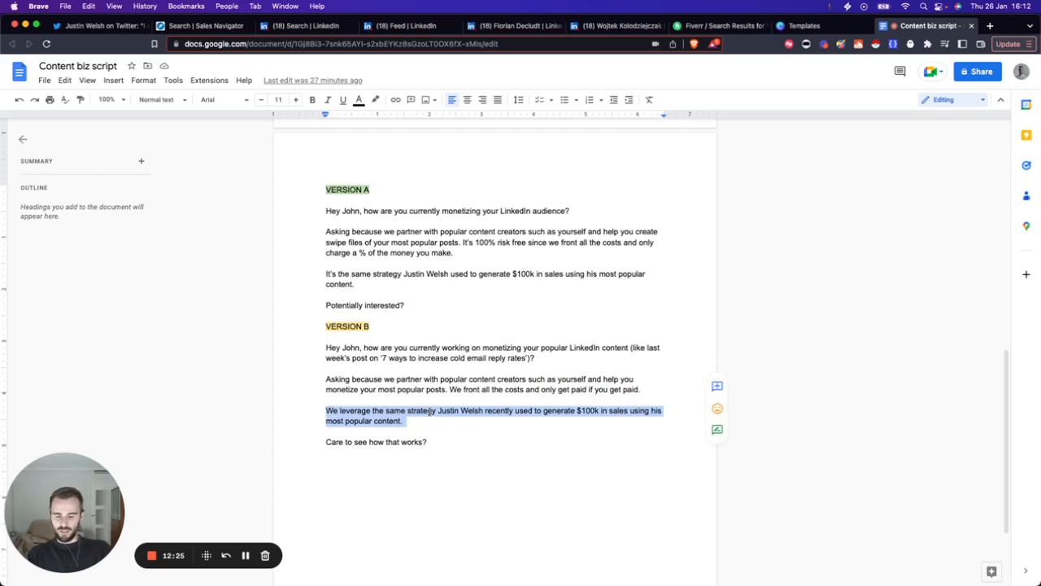
click(401, 420)
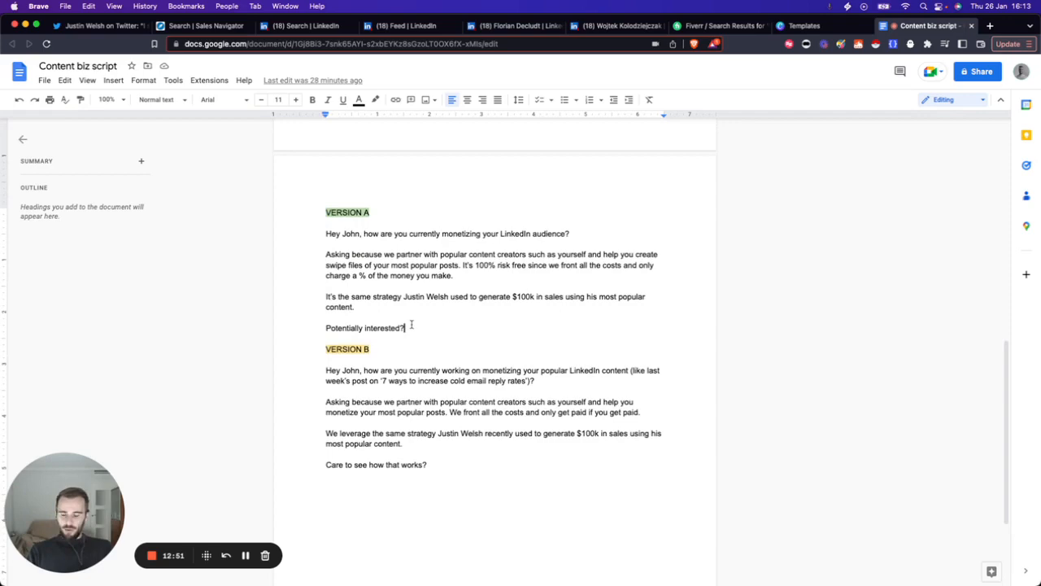
click(807, 26)
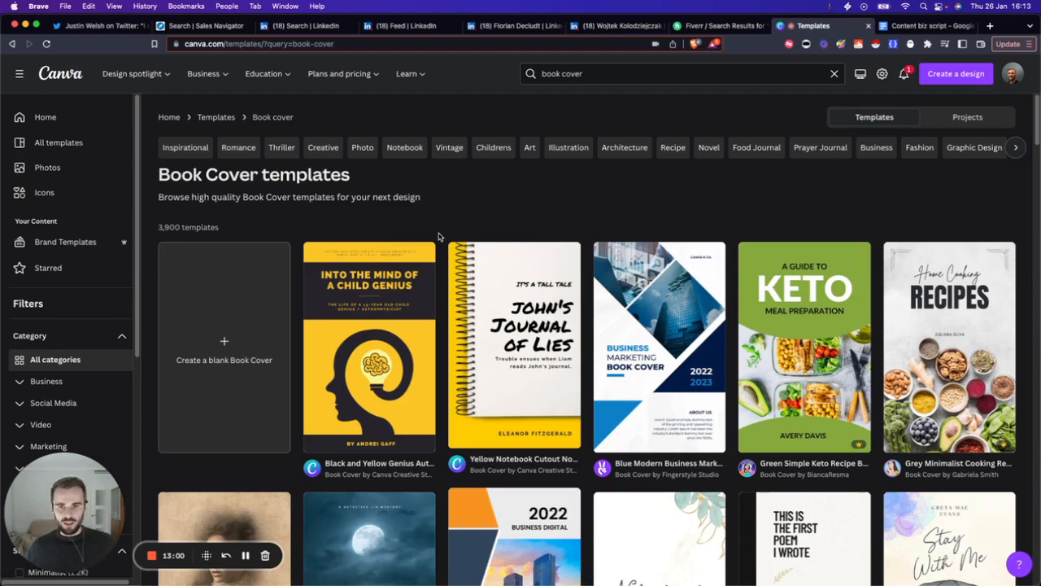
Step: Browse Canva book cover templates, then switch to Fiverr's book cover design results
scroll(down, 3)
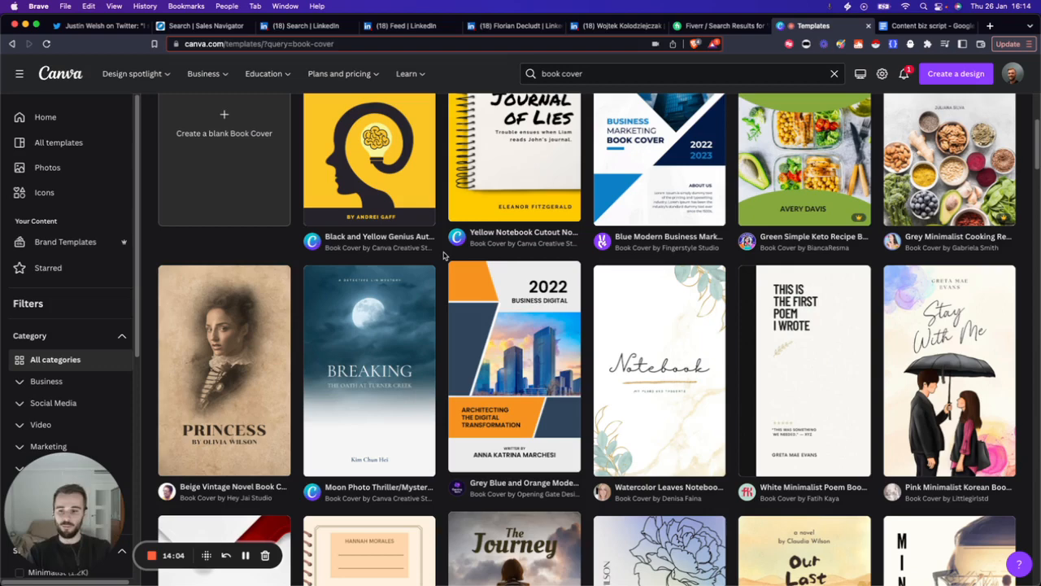
click(719, 26)
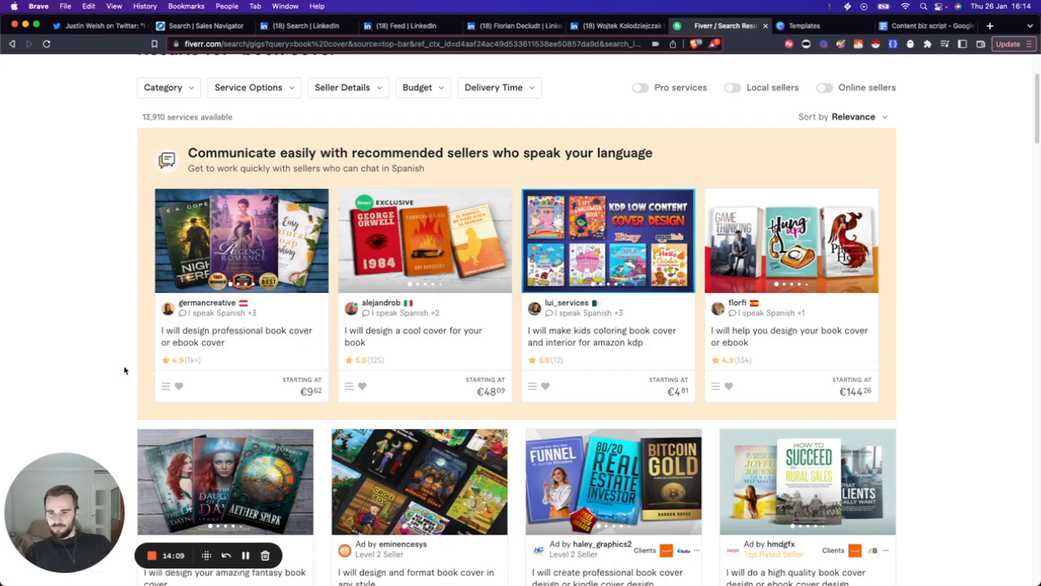
scroll(down, 3)
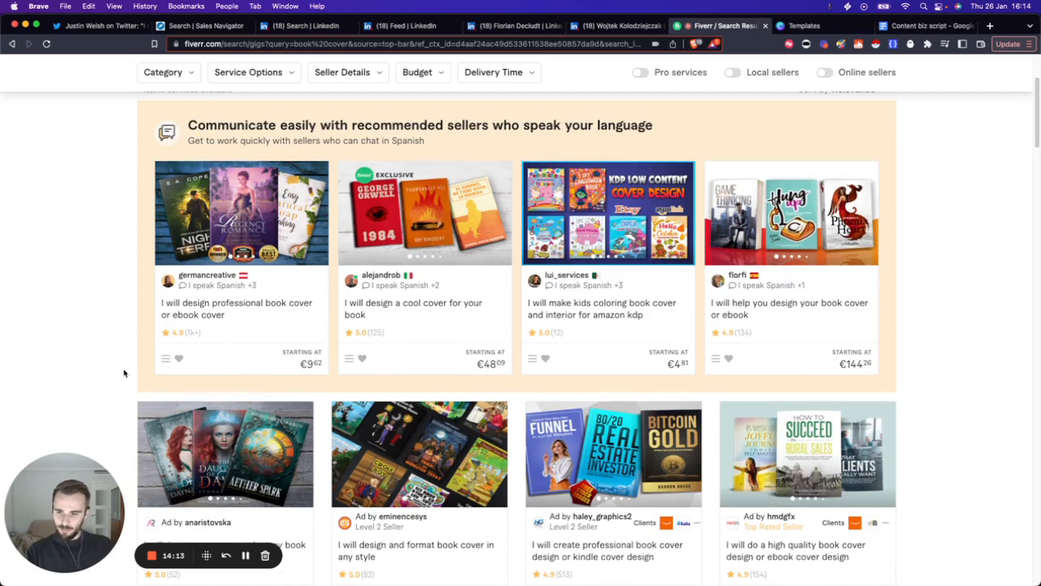